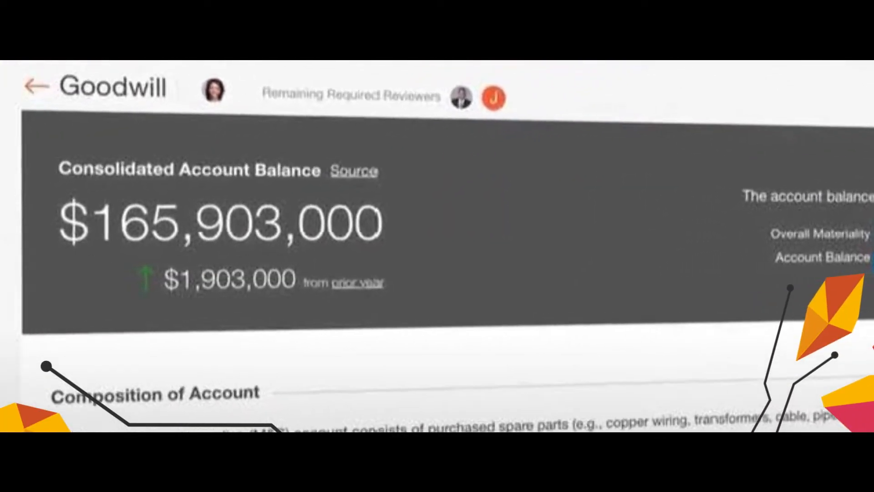
- Navigate from the Goodwill account page to the Aura Risk Assessment Planning Assessment table
click(39, 88)
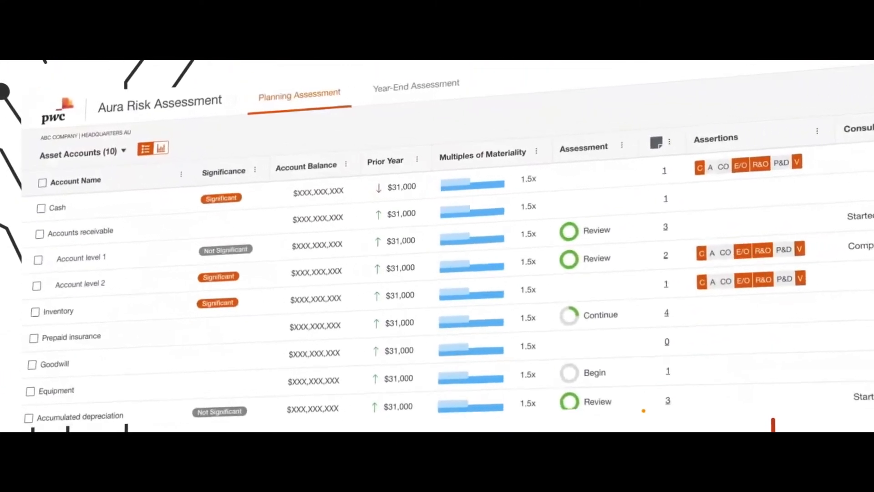